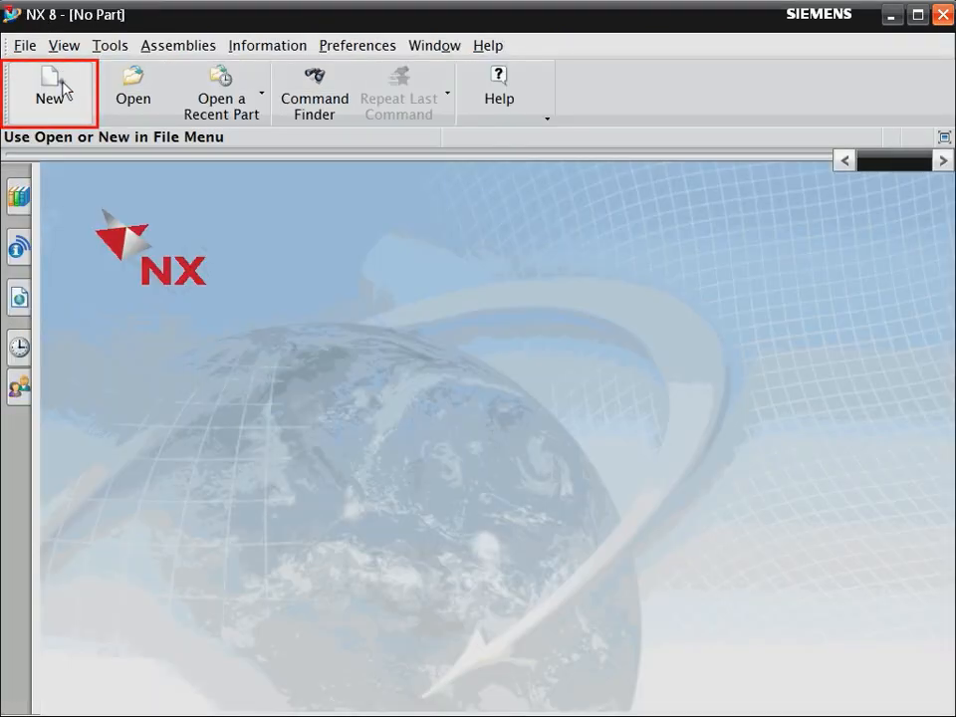
Create a new millimetre Model part gasket.prt in D:\nx_parts
click(50, 90)
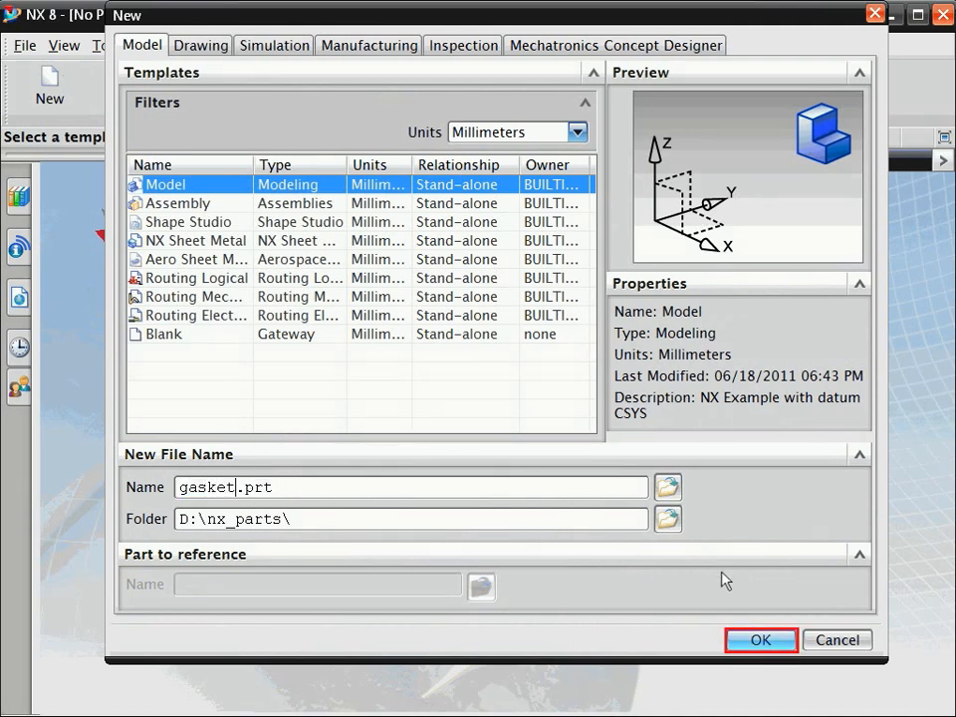
click(759, 640)
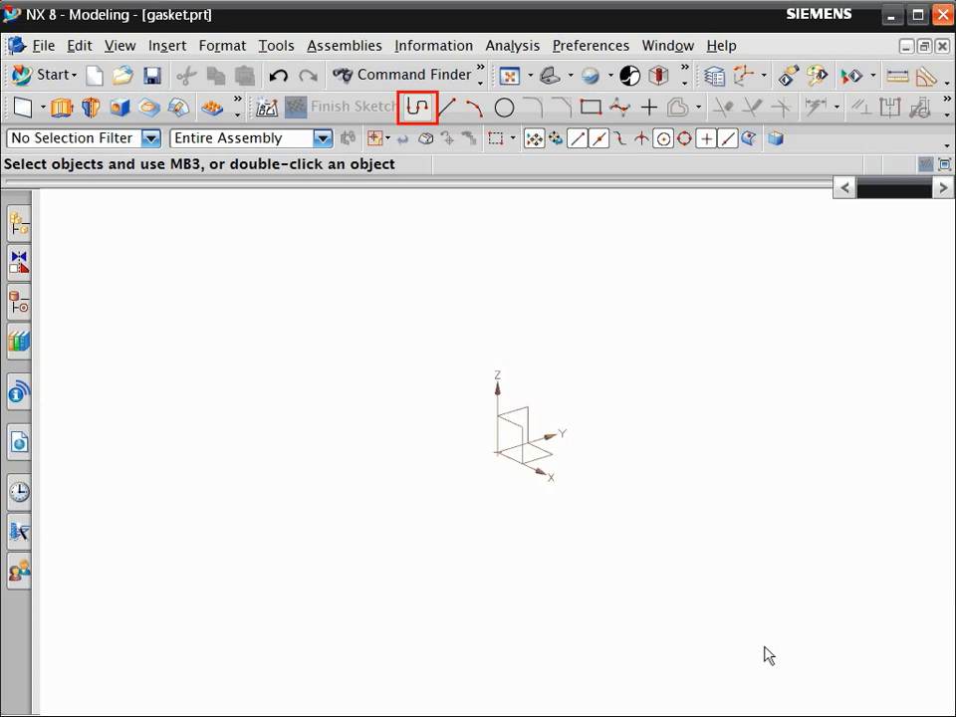
mouse_move(419, 107)
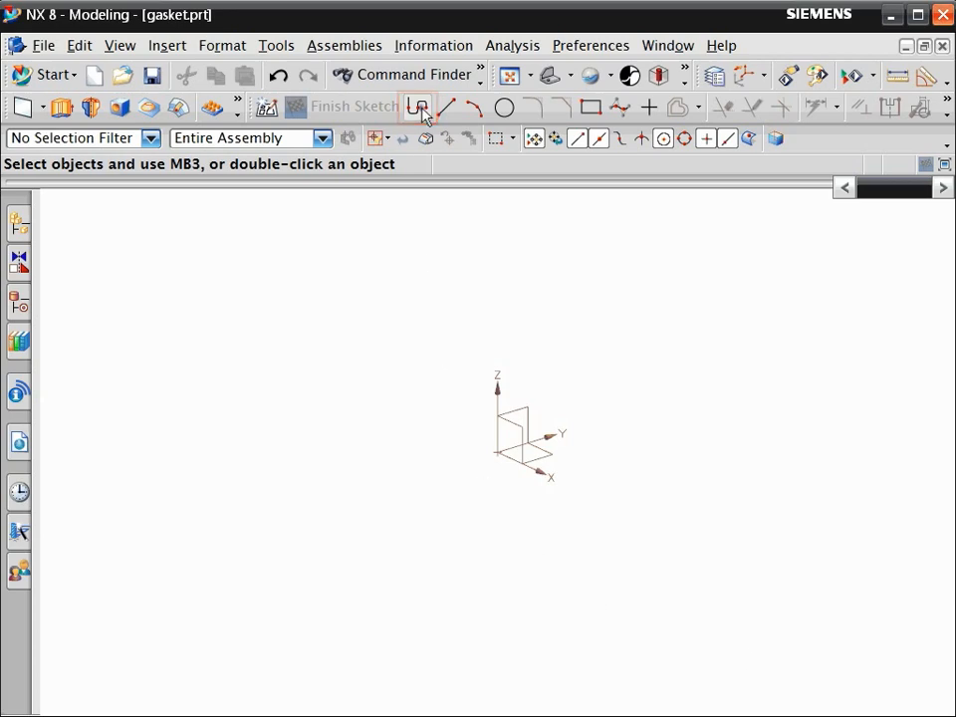
Start a sketch, orient the view to the sketch plane, and draw the stepped outline
click(417, 107)
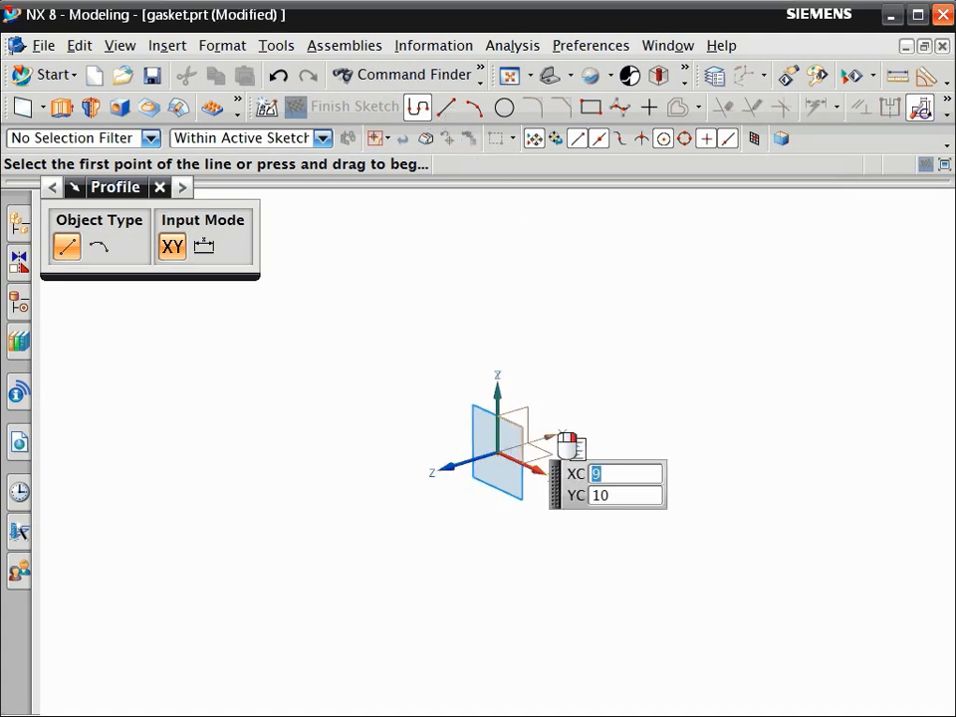
right_click(523, 438)
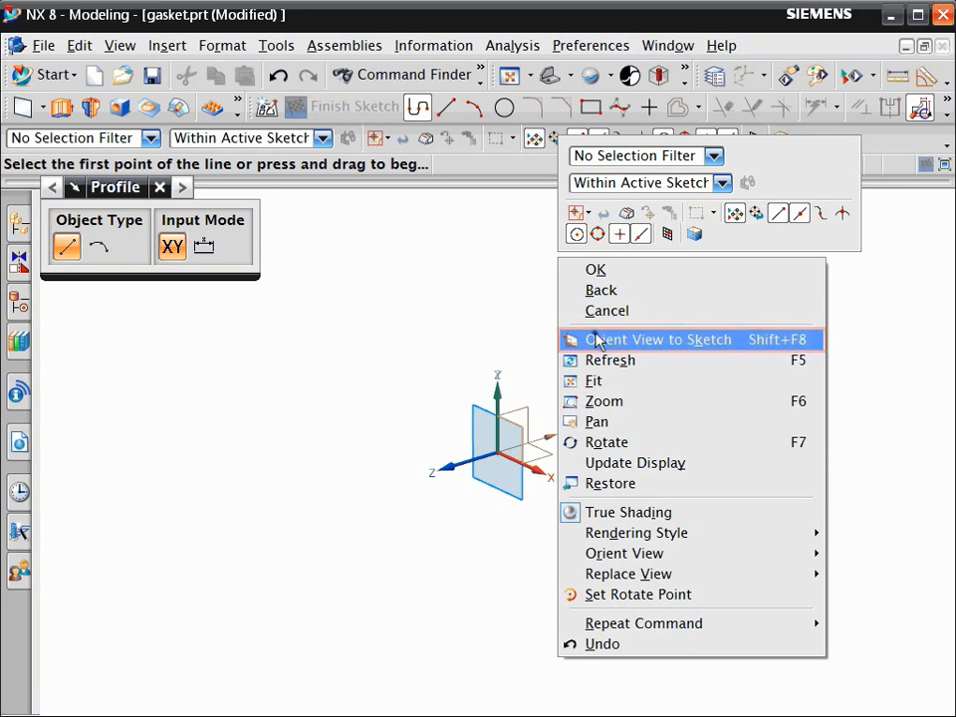
click(659, 340)
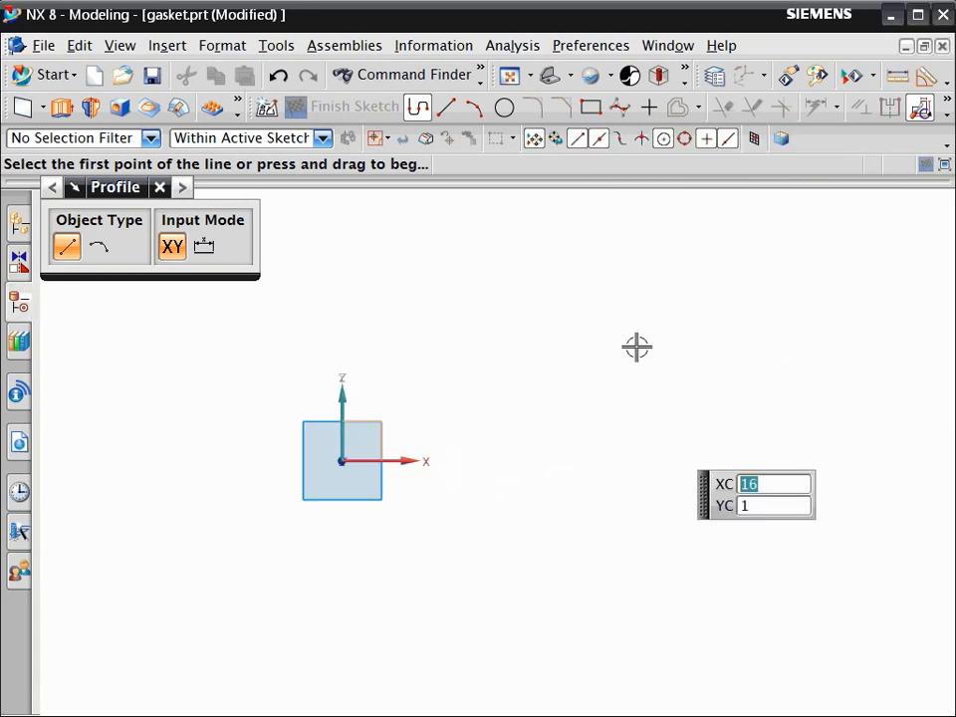
click(674, 444)
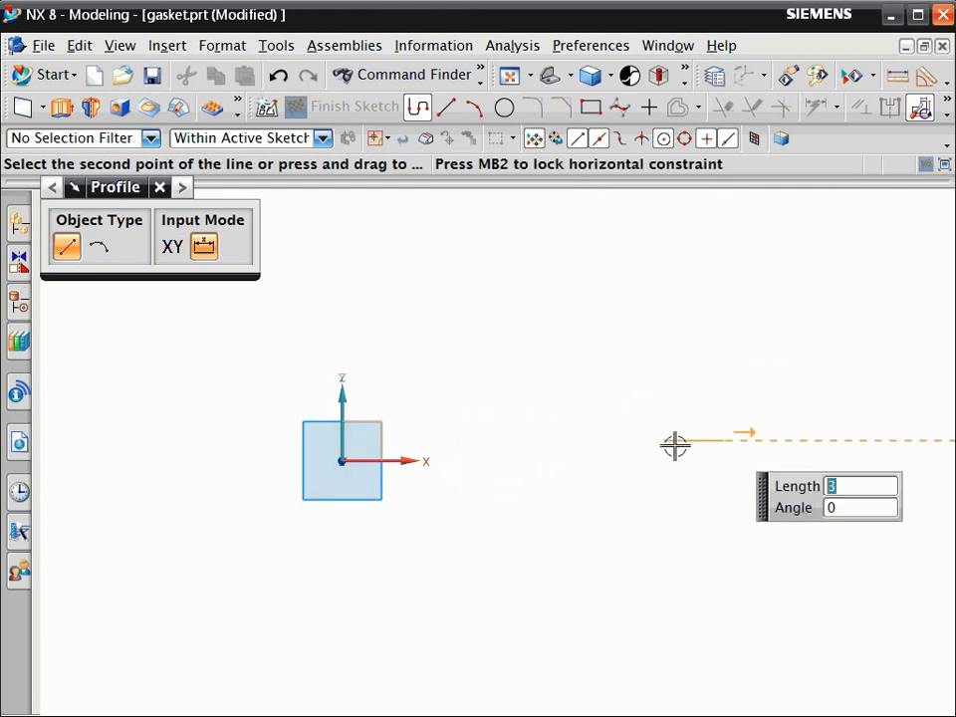
mouse_move(735, 446)
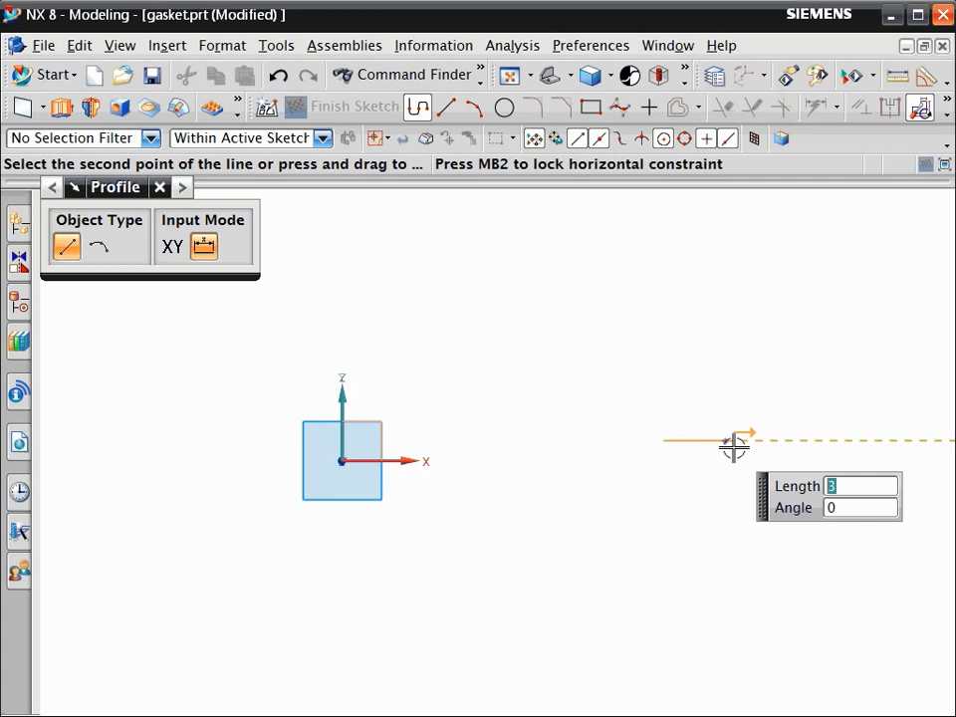
mouse_move(809, 407)
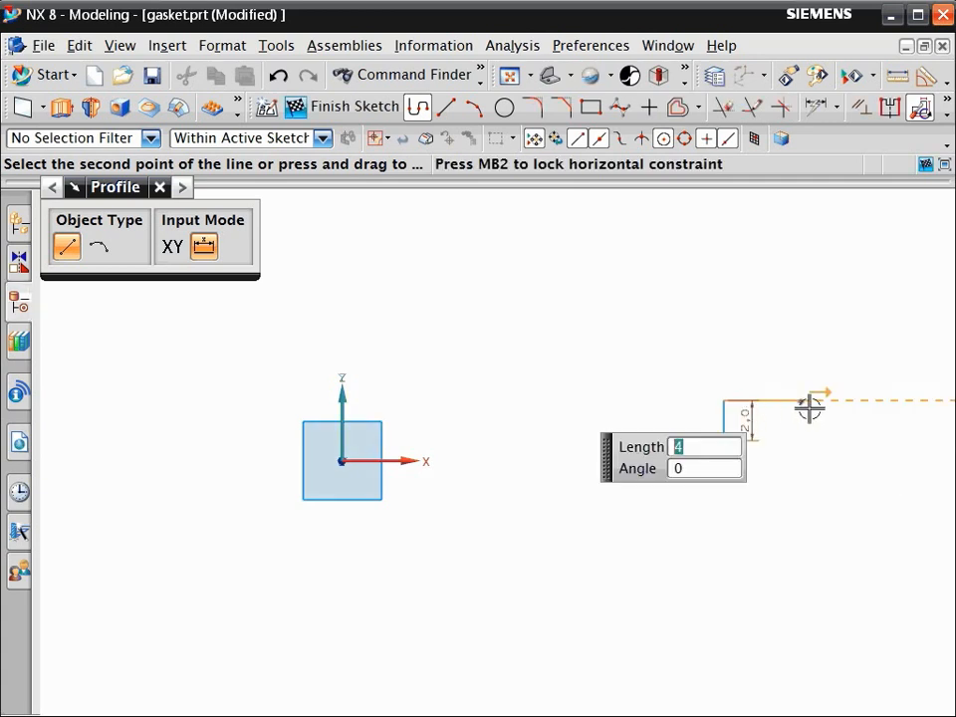
mouse_move(675, 355)
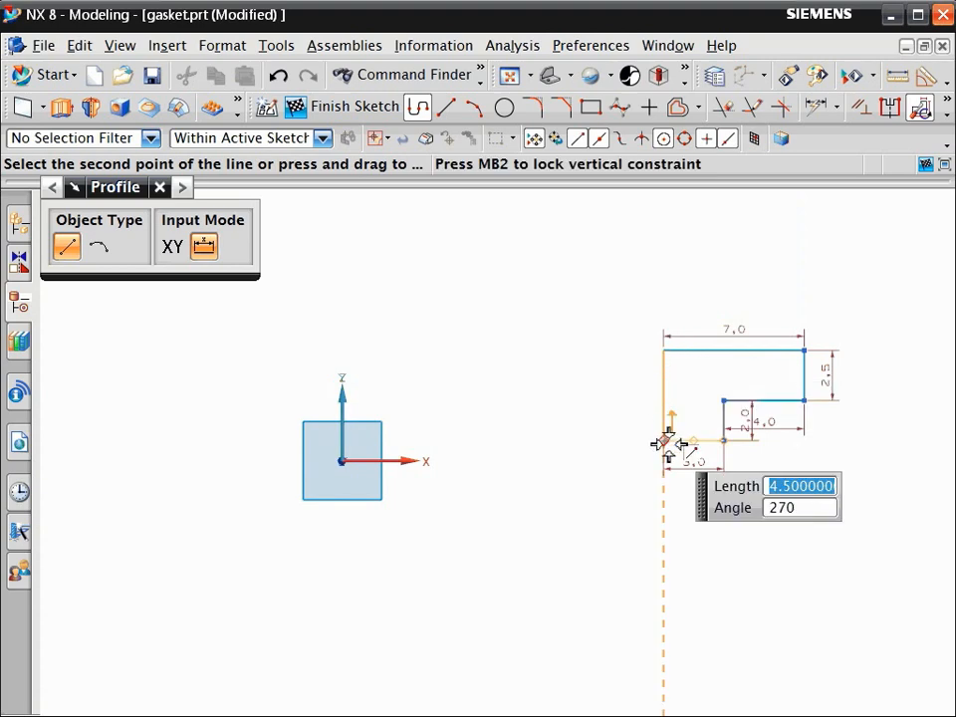
click(664, 438)
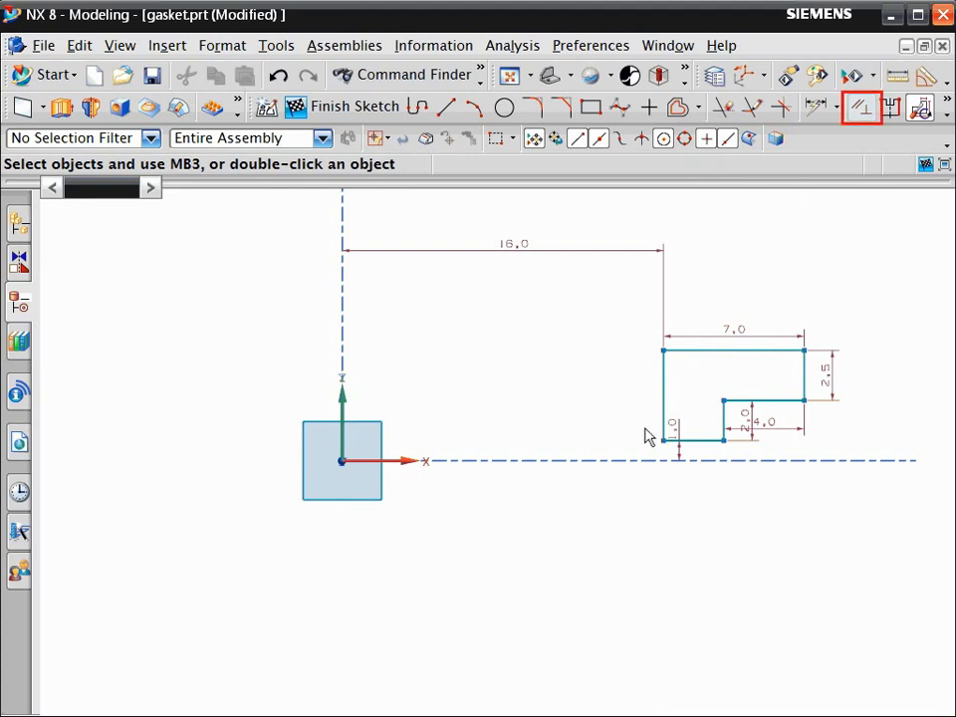
mouse_move(858, 257)
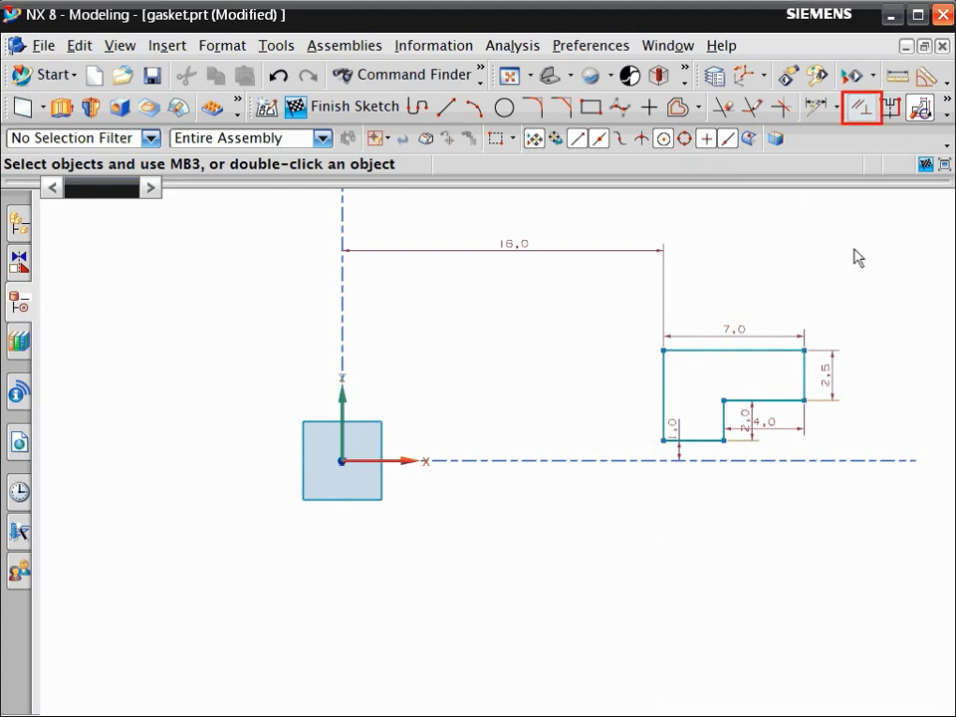
Make the outline's bottom line collinear with the horizontal datum axis
click(861, 107)
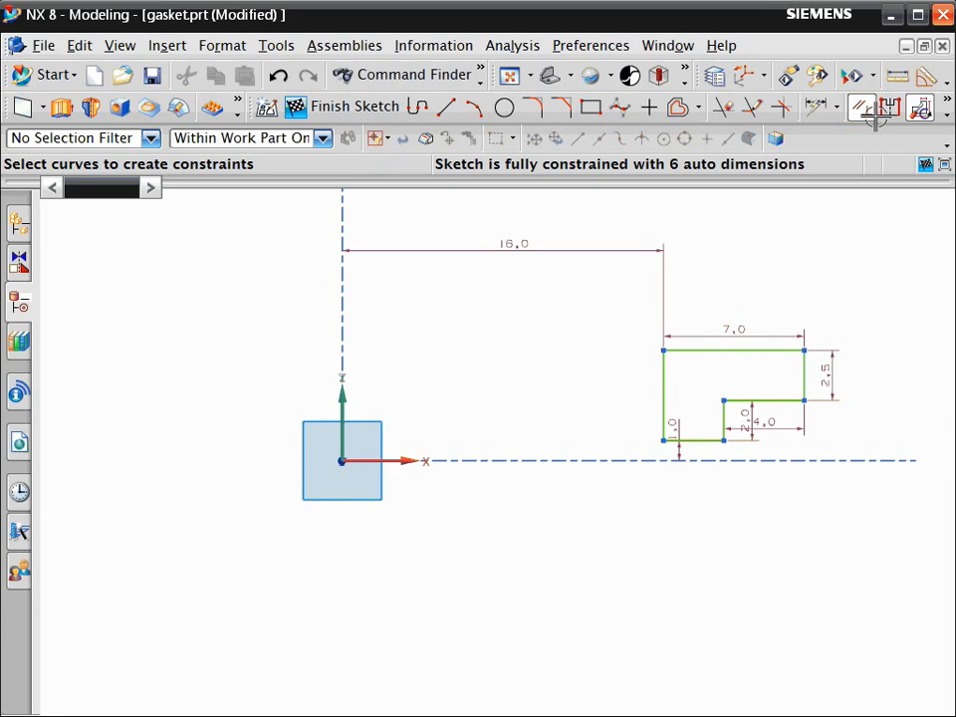
mouse_move(423, 361)
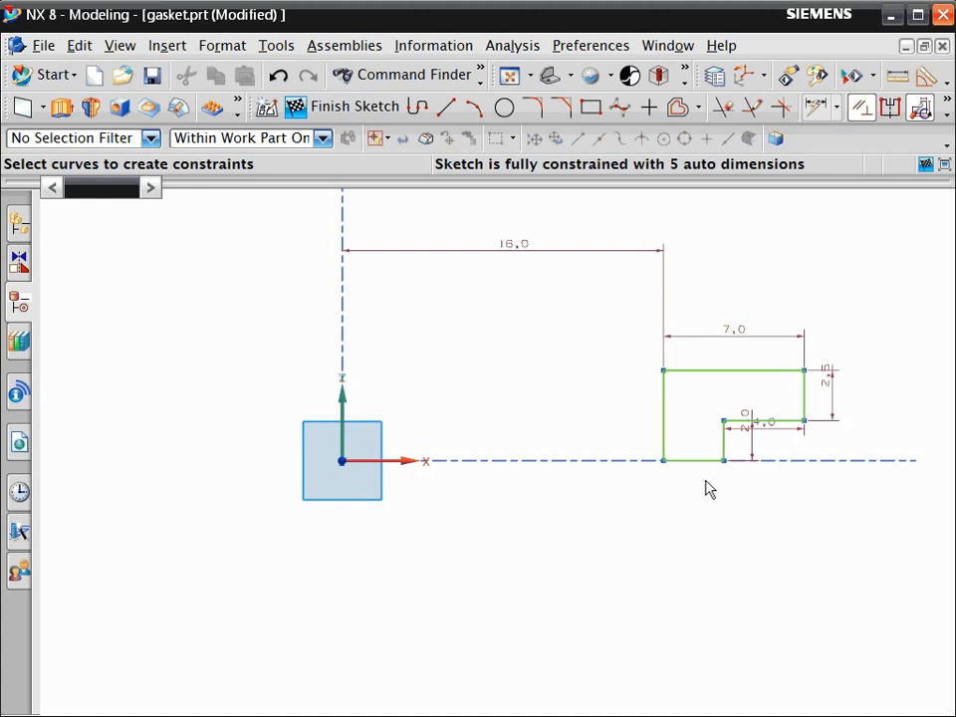
mouse_move(817, 120)
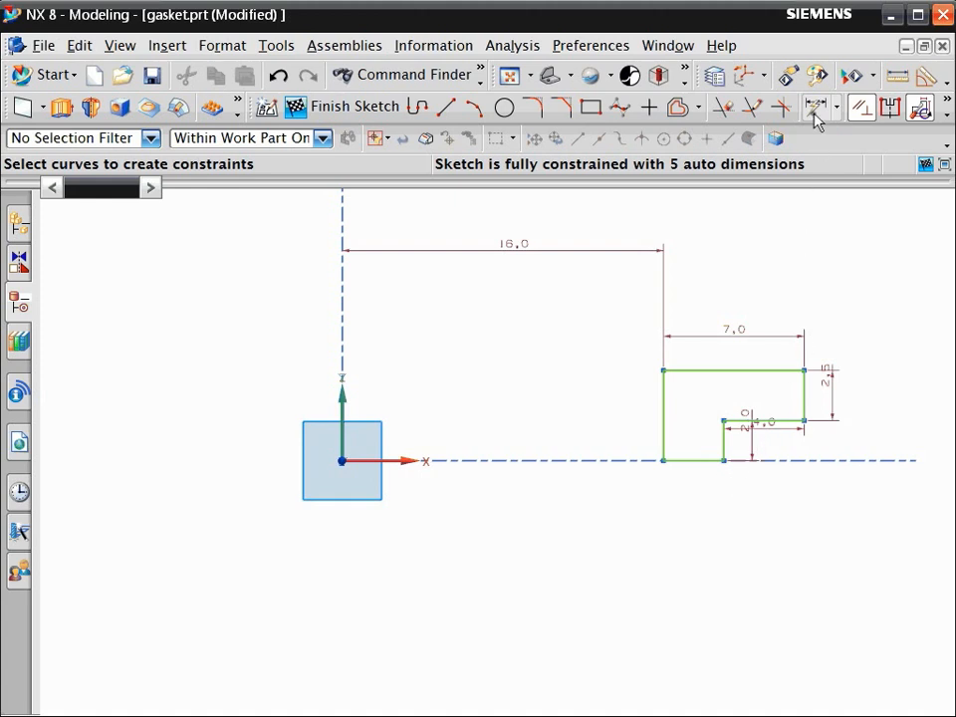
Dimension the outline: 23 from the vertical axis, 4.4 height, plus 3, 4, 2.4
click(817, 107)
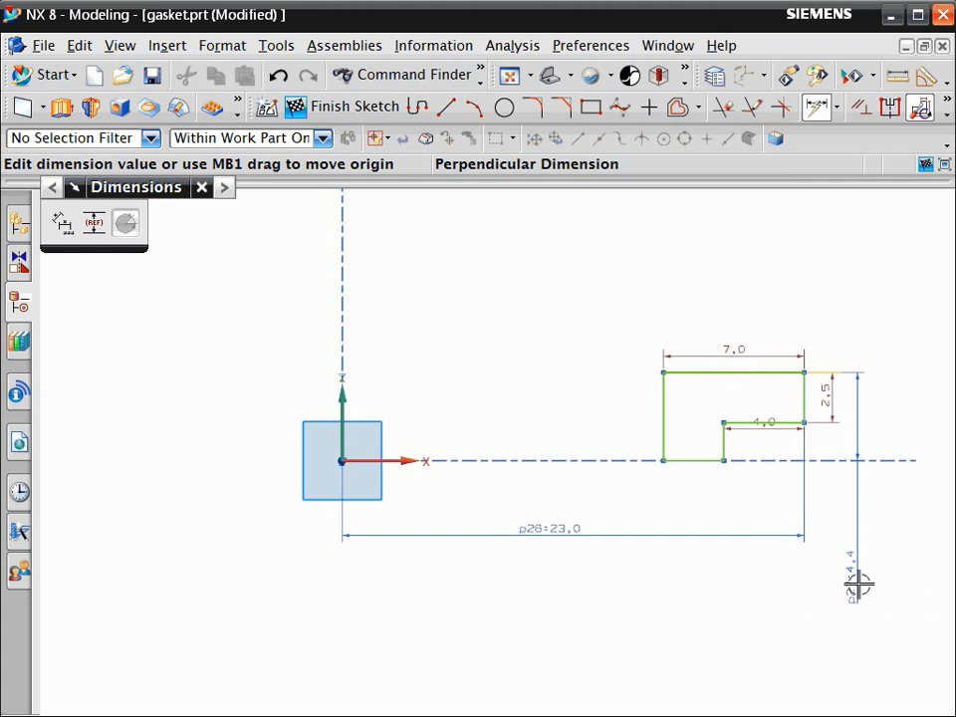
mouse_move(635, 470)
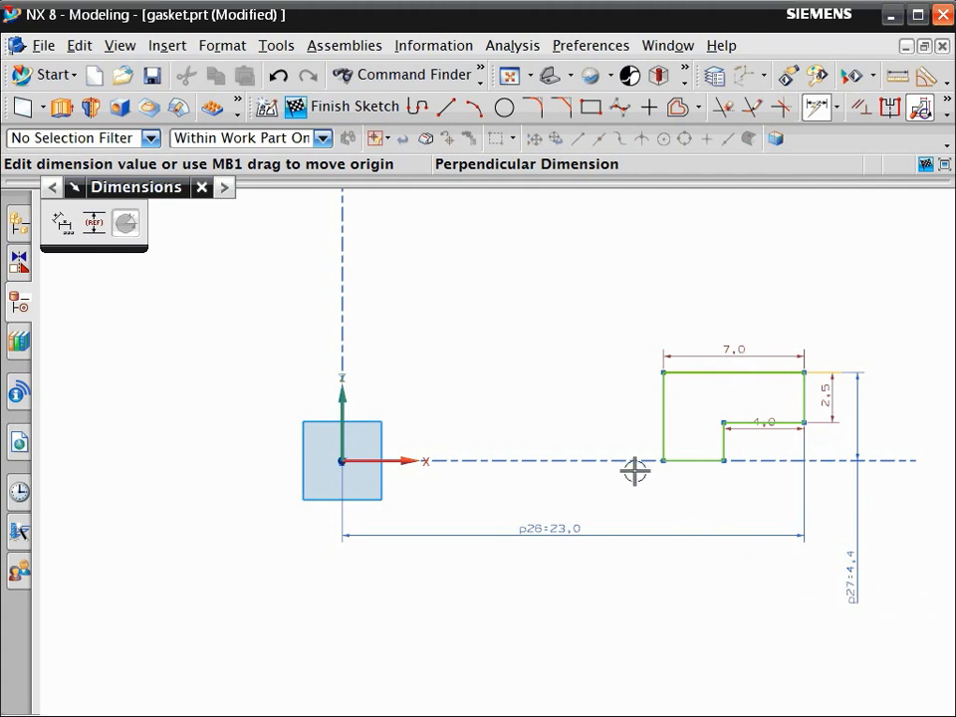
click(762, 422)
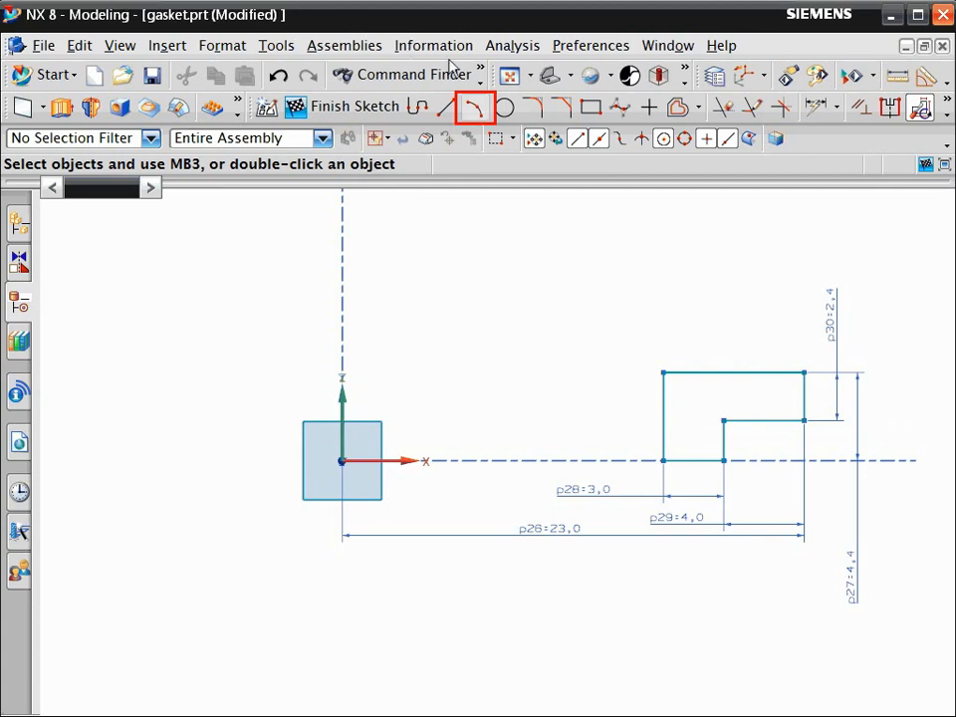
Draw a 5.5-radius arc over the top corners and convert the top line to reference
click(475, 107)
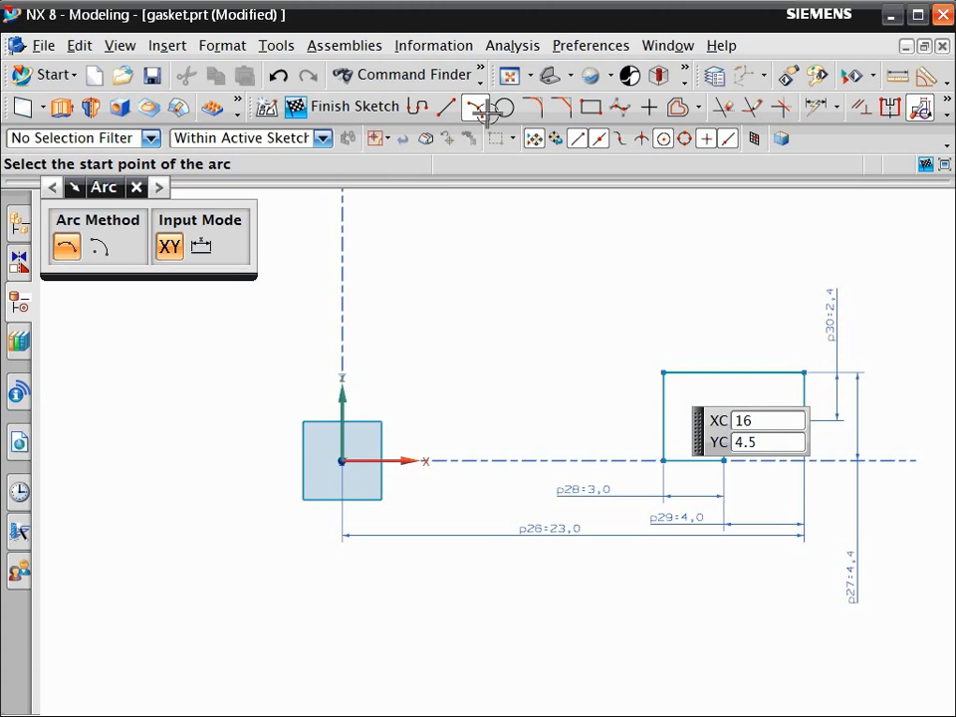
click(796, 383)
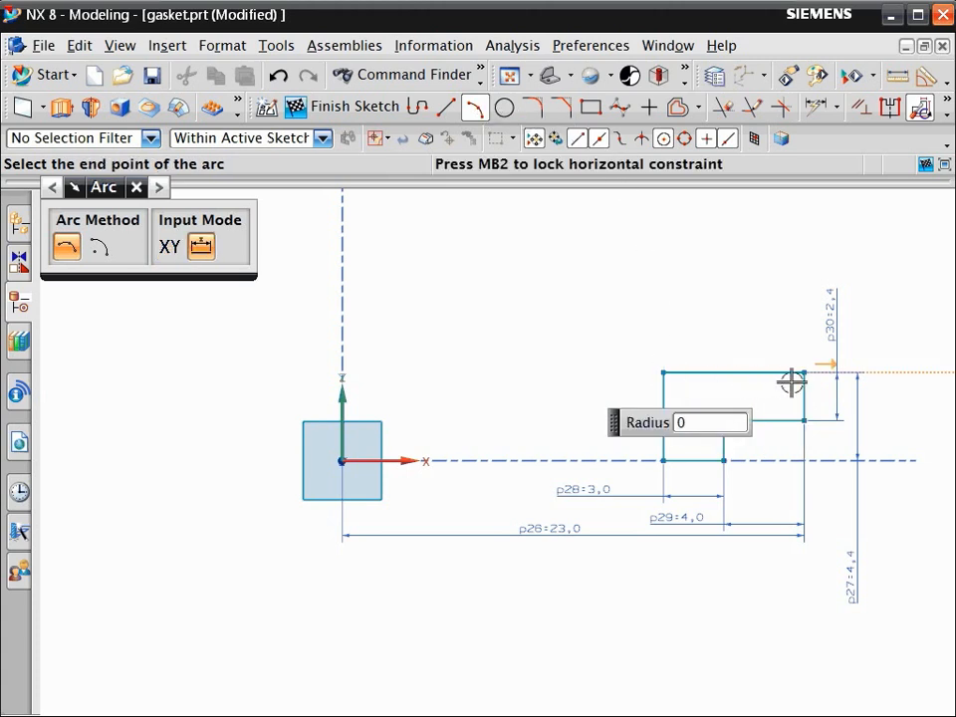
click(805, 370)
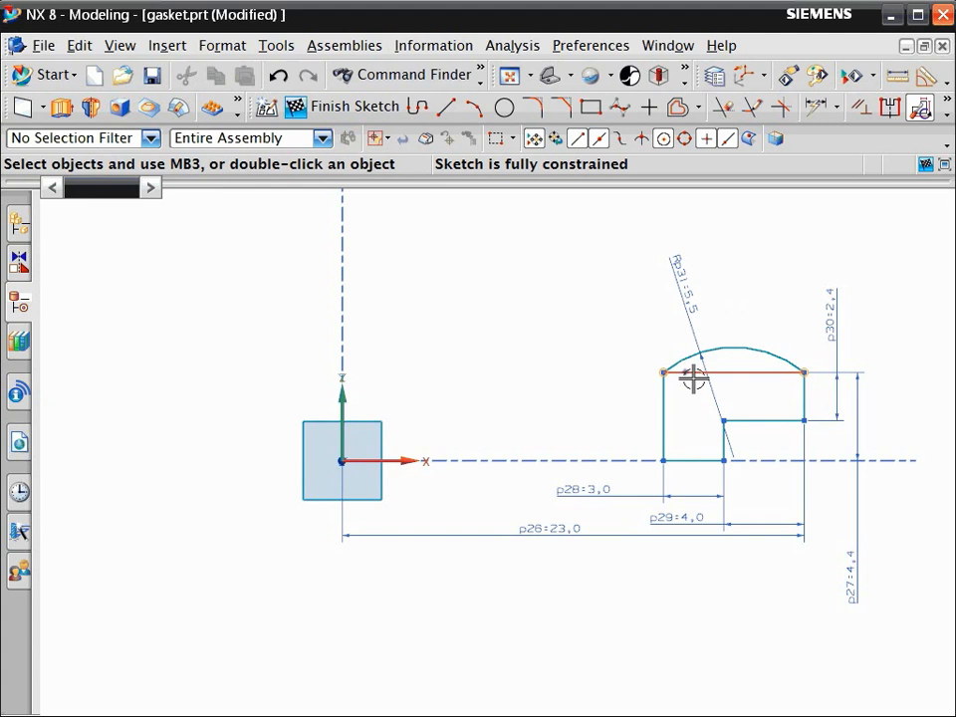
right_click(692, 374)
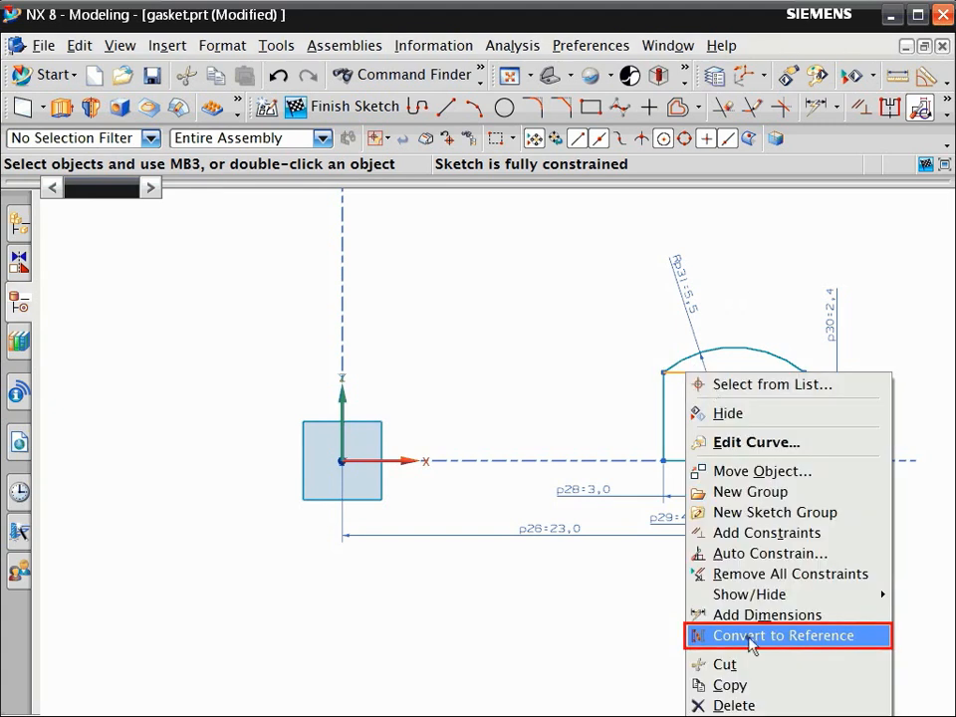
click(782, 635)
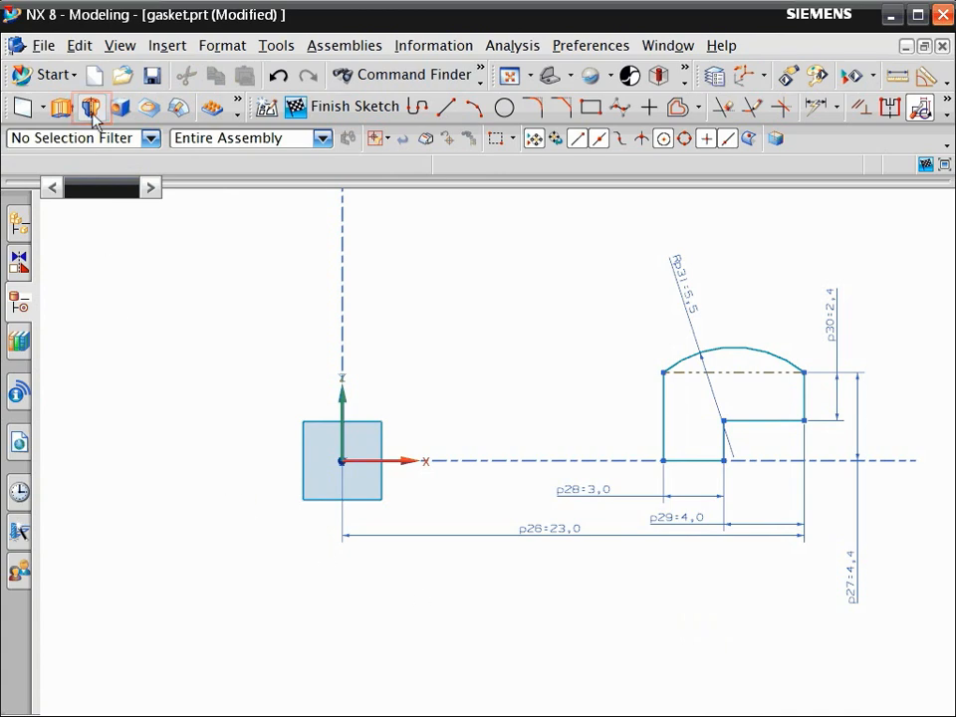
Revolve the six profile curves 0–360 degrees about the Z datum axis
click(92, 107)
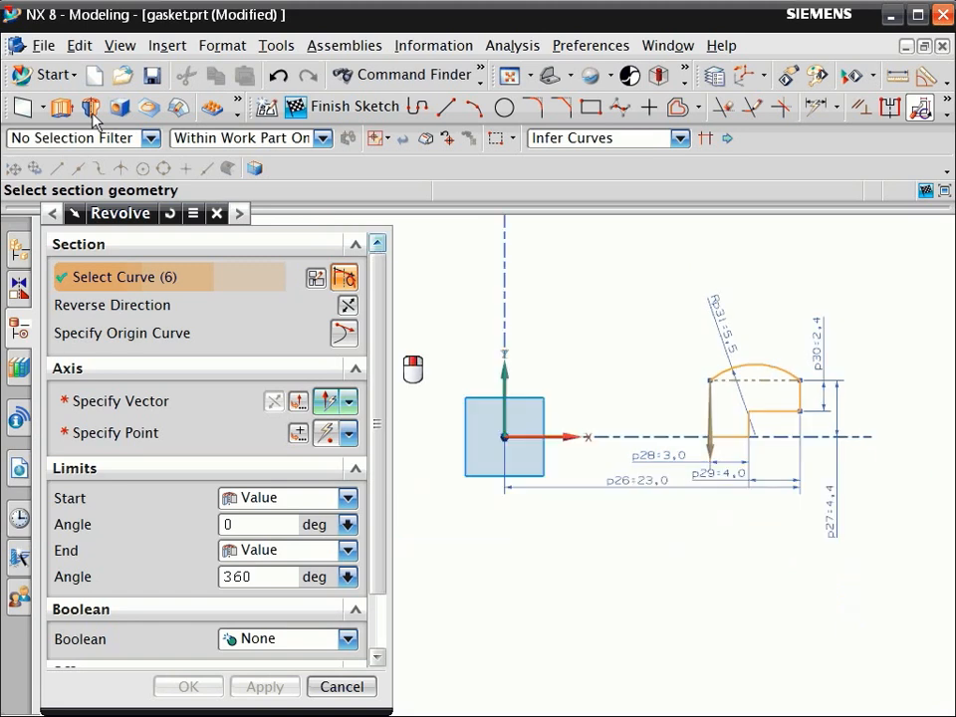
click(119, 400)
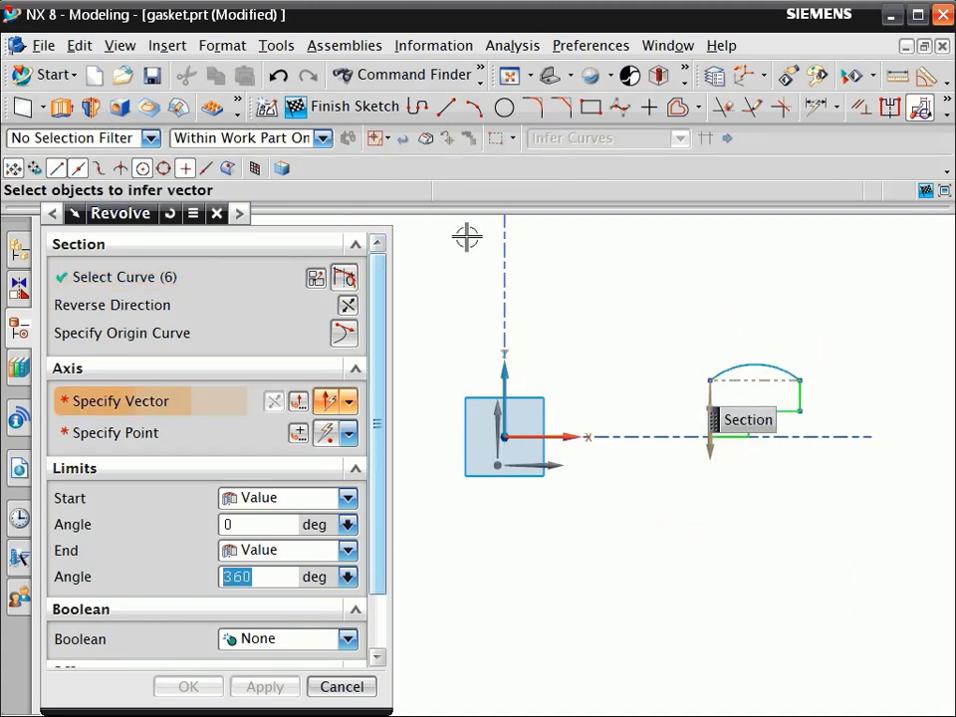
click(503, 383)
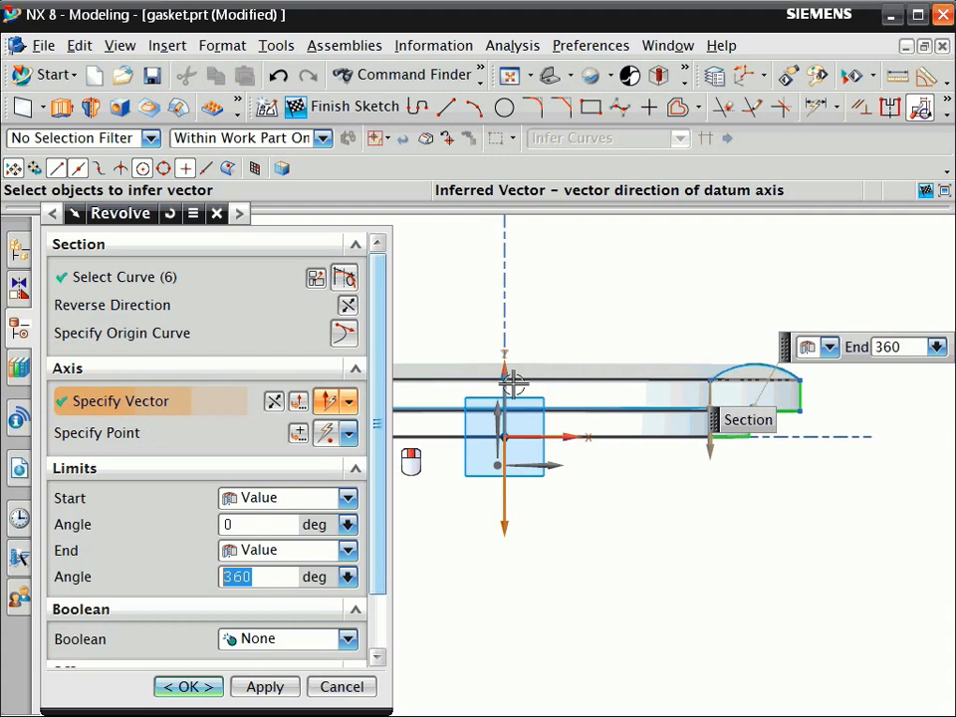
click(189, 686)
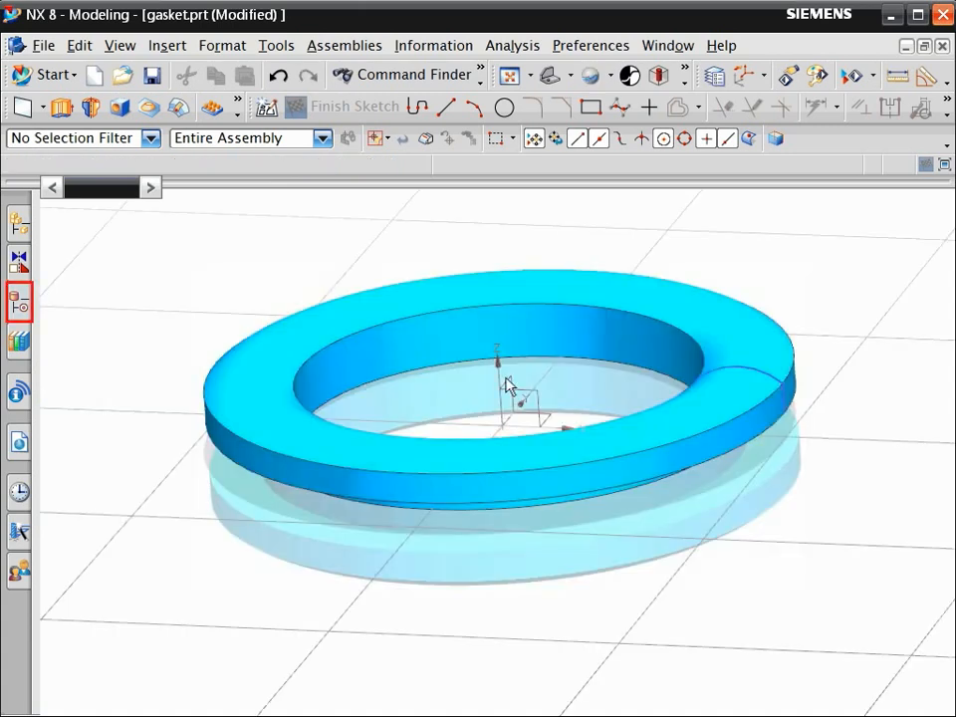
mouse_move(182, 372)
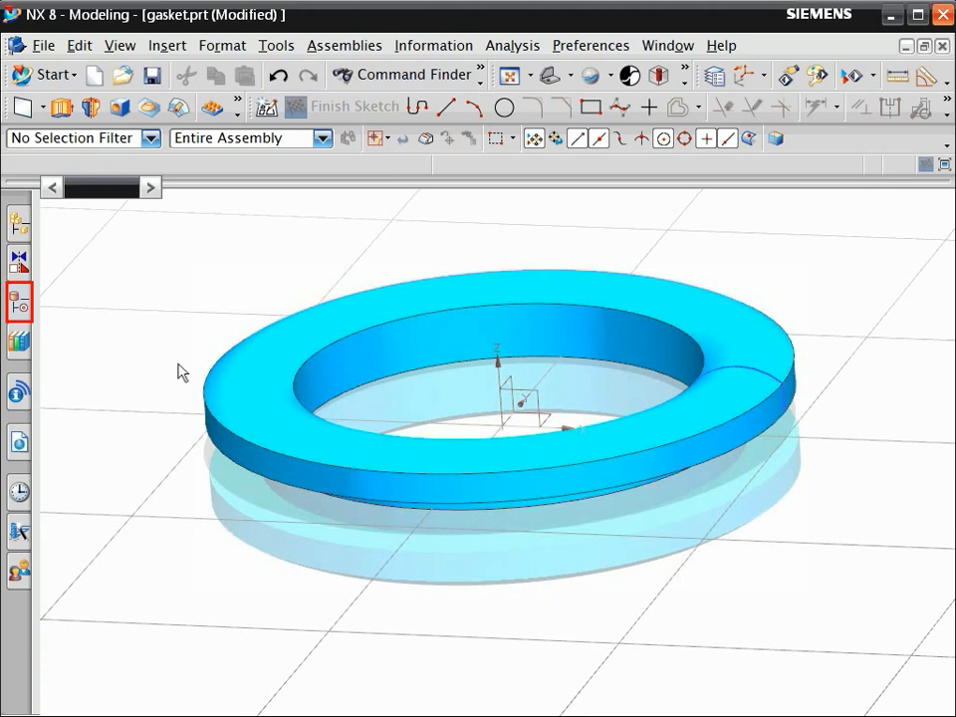
click(18, 301)
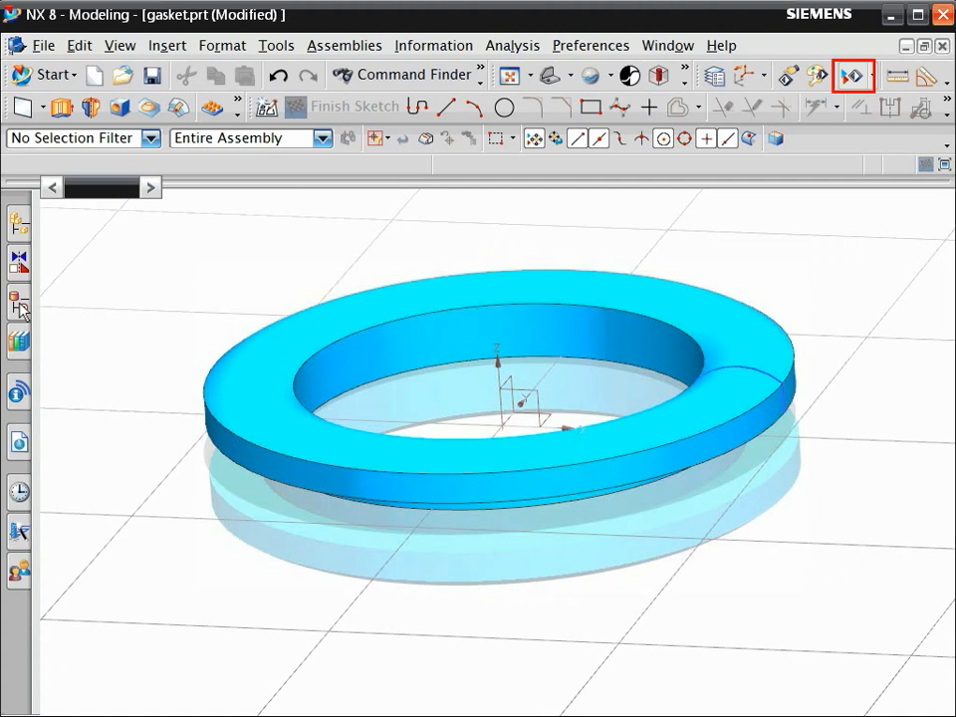
mouse_move(350, 299)
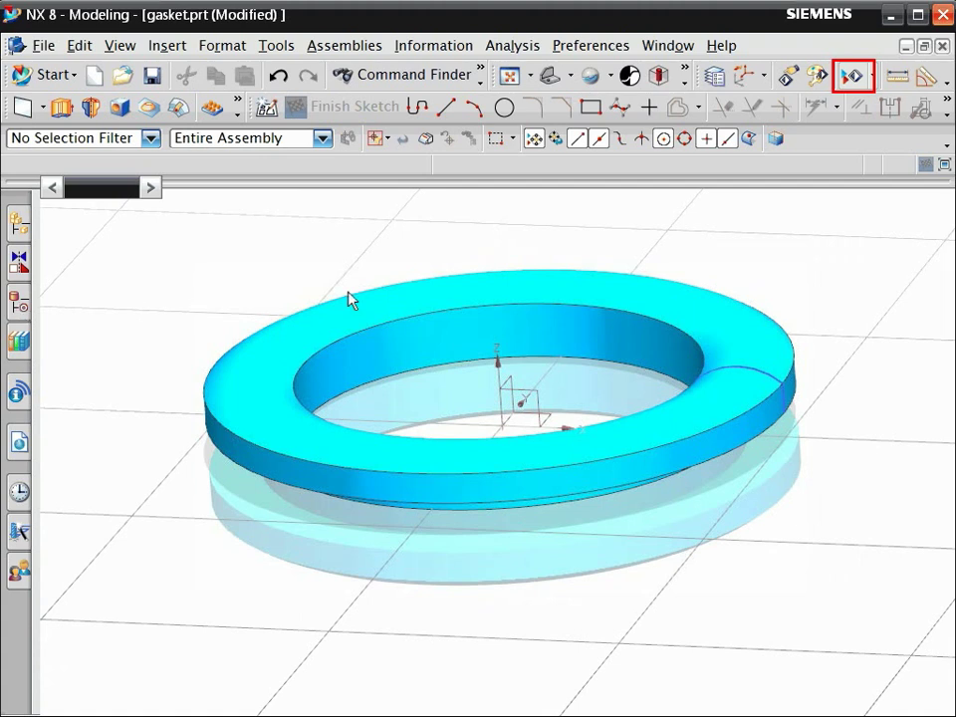
Hide all sketches and datums using Show and Hide
click(852, 76)
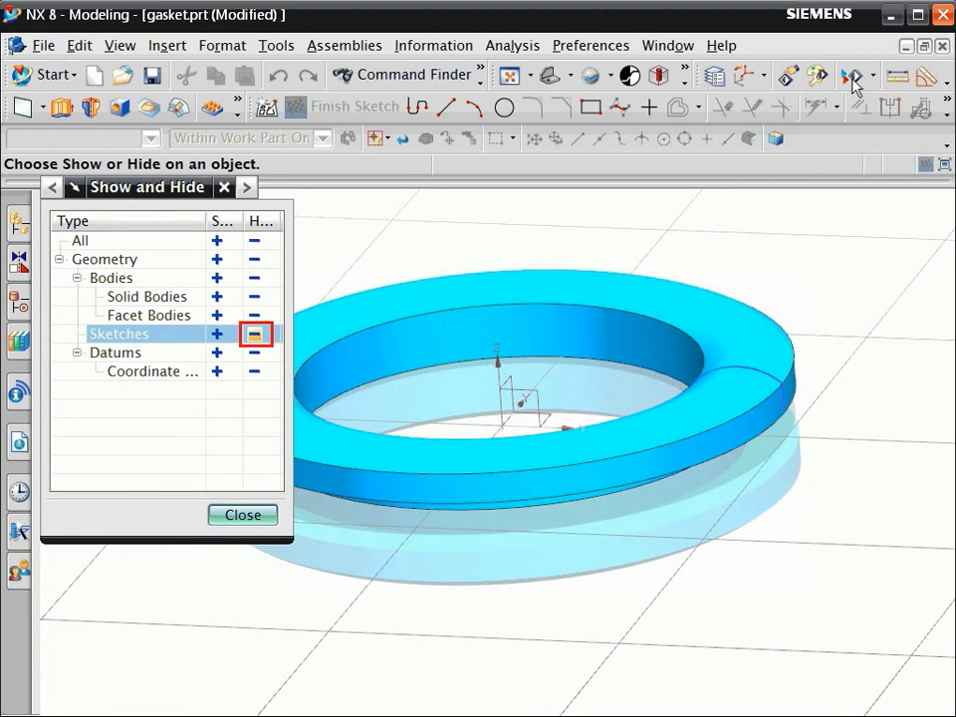
click(255, 334)
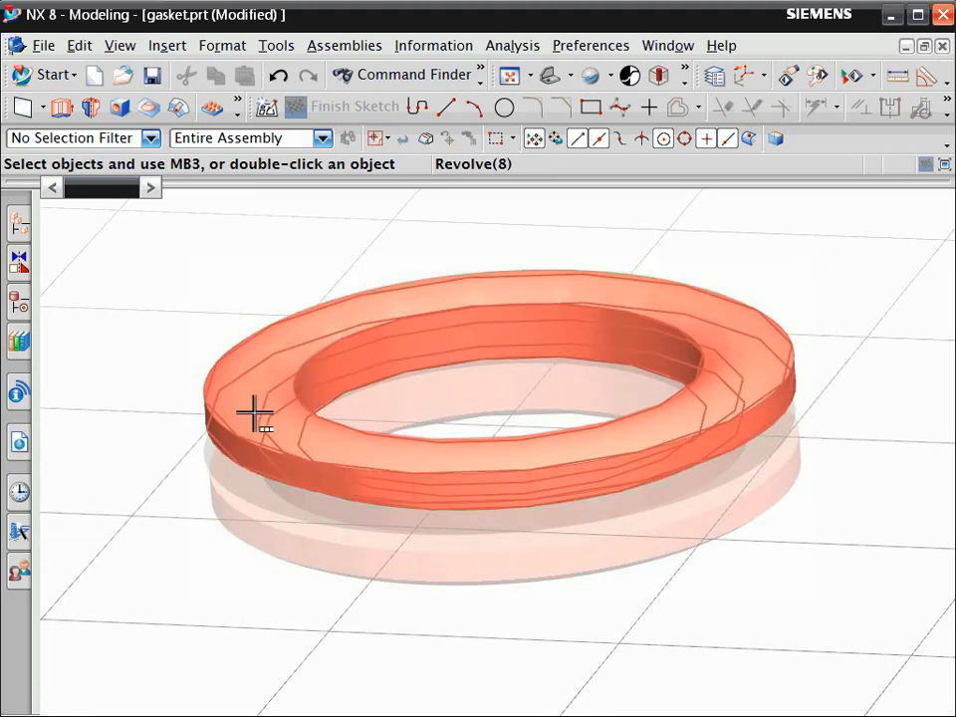
Pick Solid Body of Revolve(8), open Edit Display, and bring up the colour palette
click(254, 416)
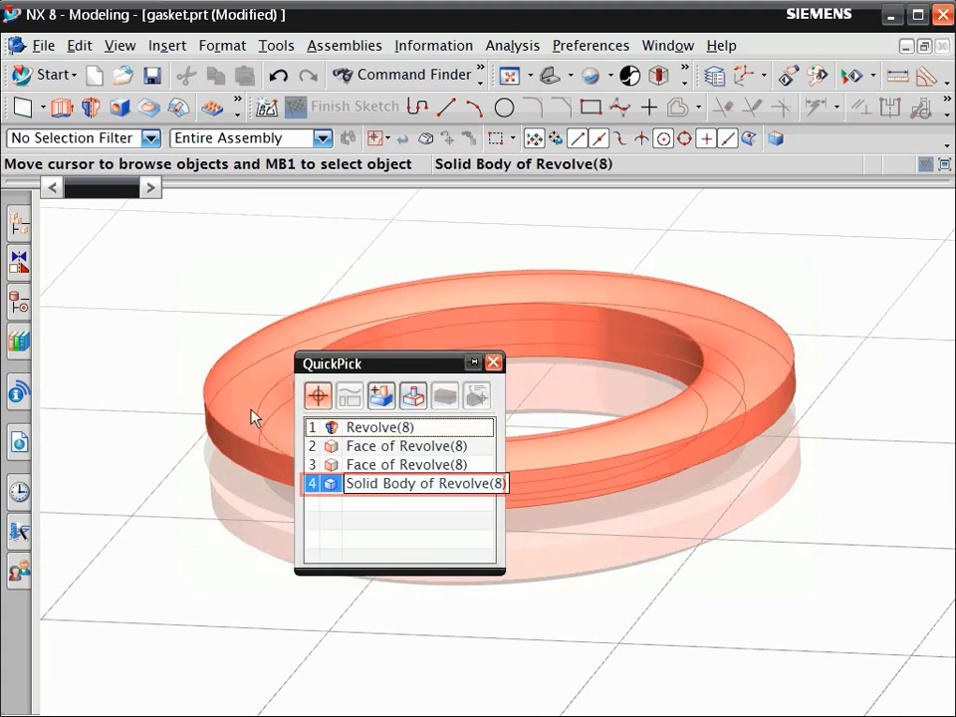
mouse_move(361, 483)
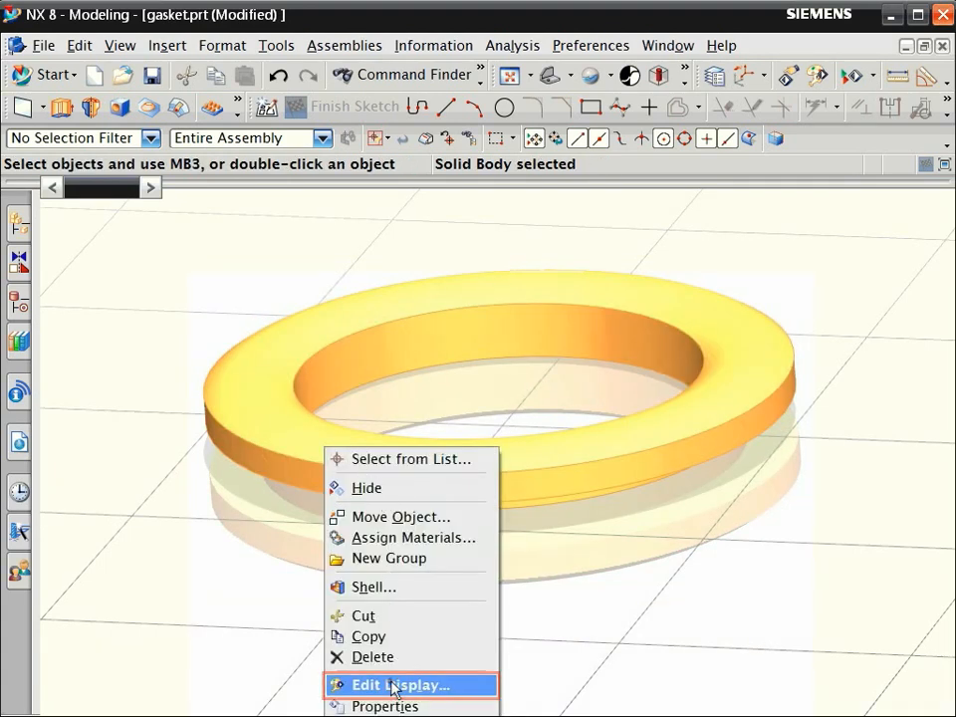
click(401, 685)
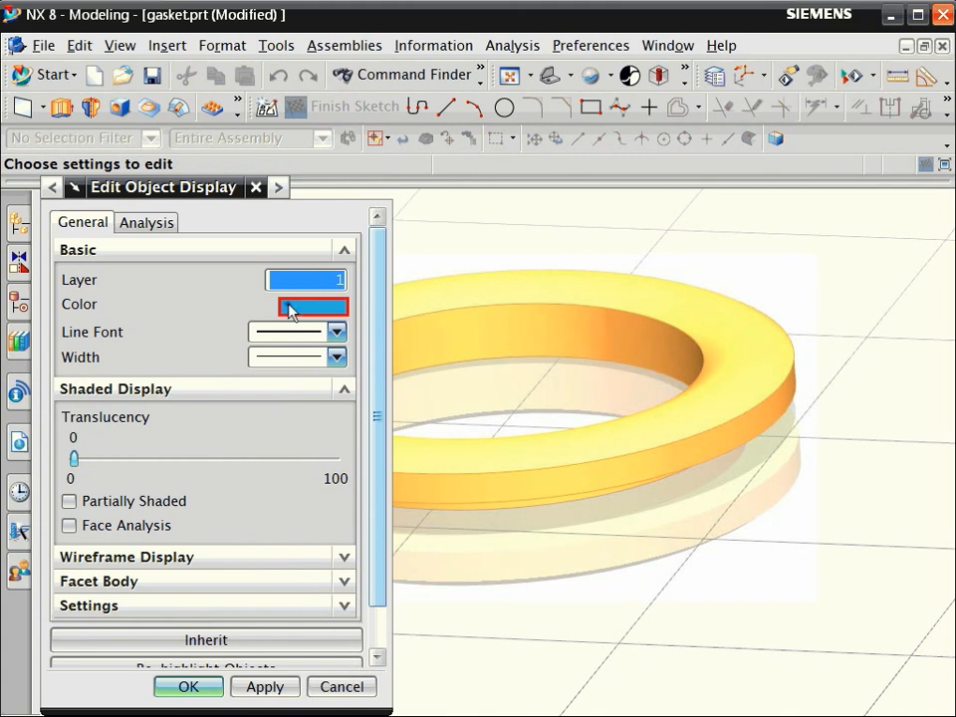
click(312, 306)
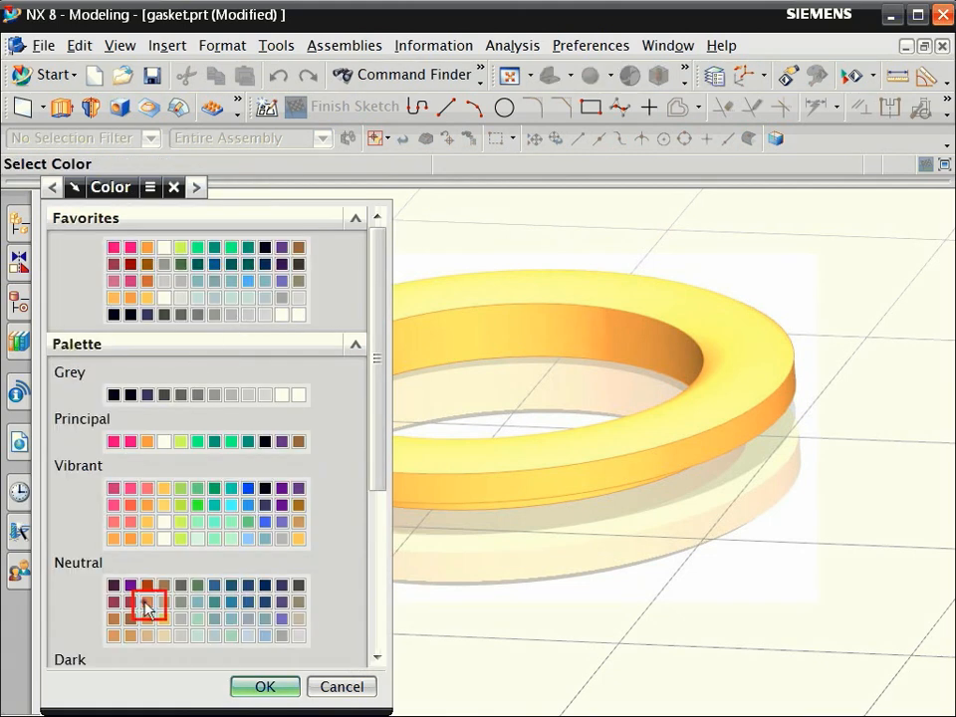